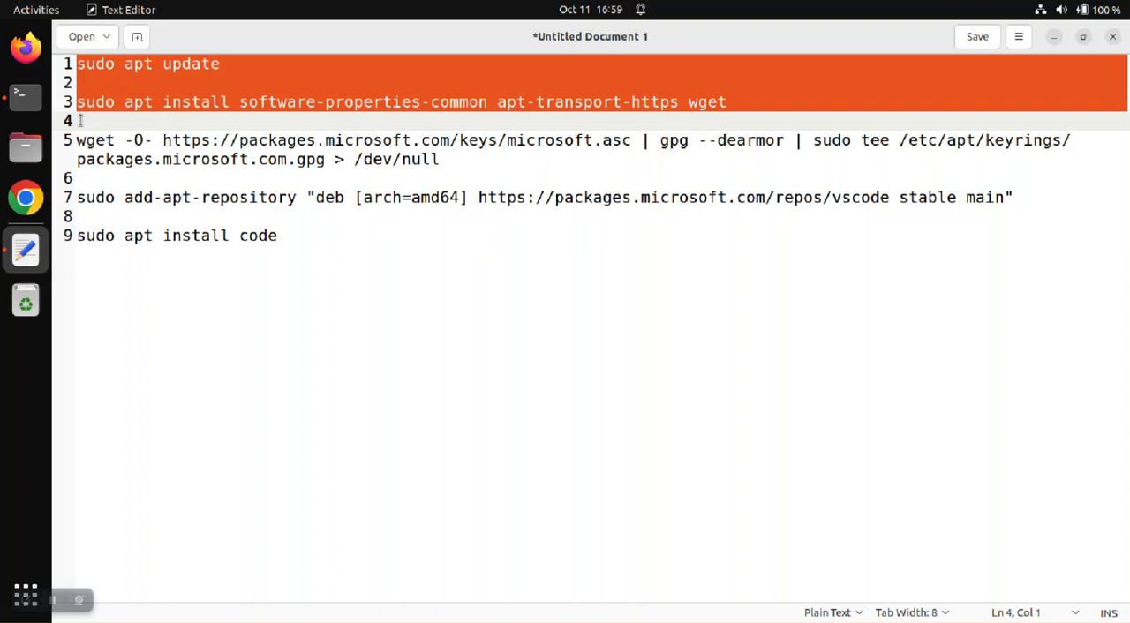
Run sudo apt update in the terminal
click(25, 95)
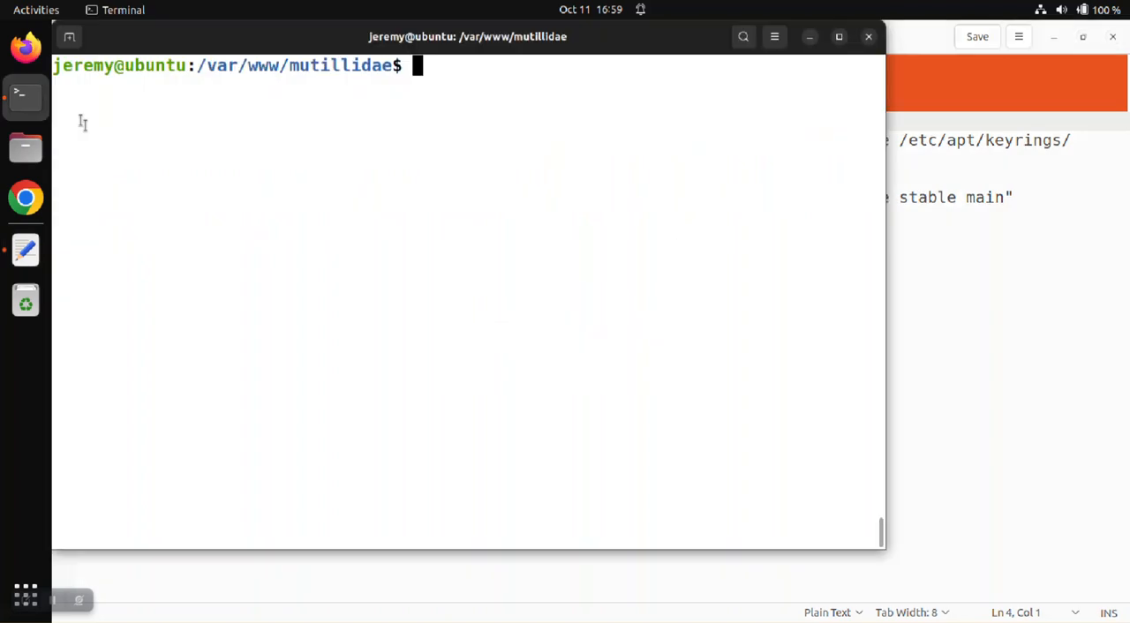
text(sudo apt update)
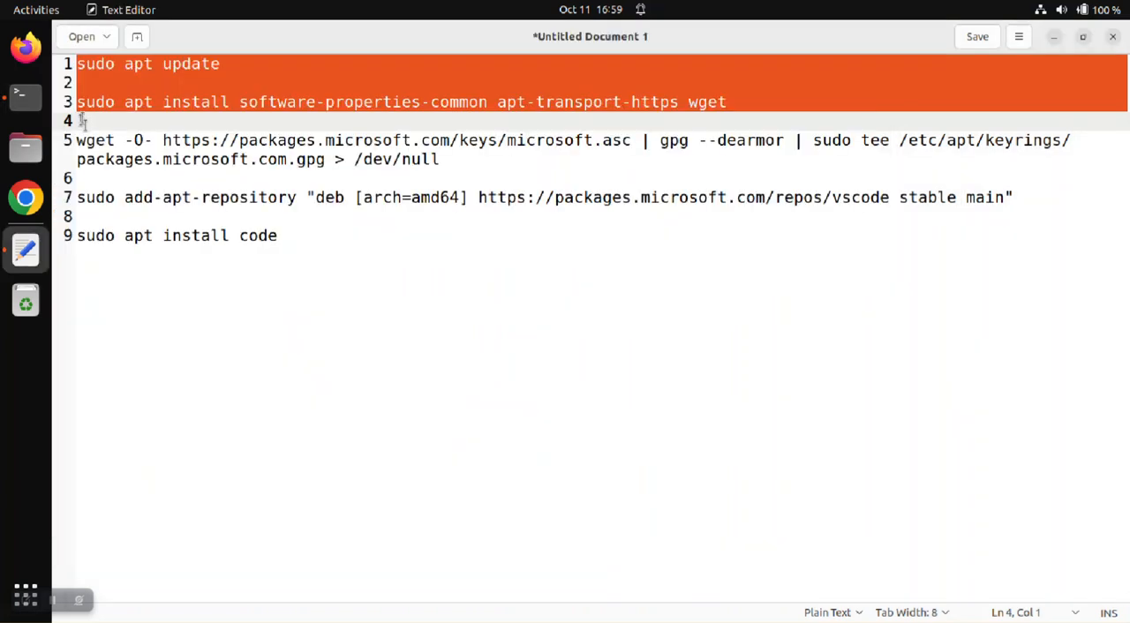
click(78, 140)
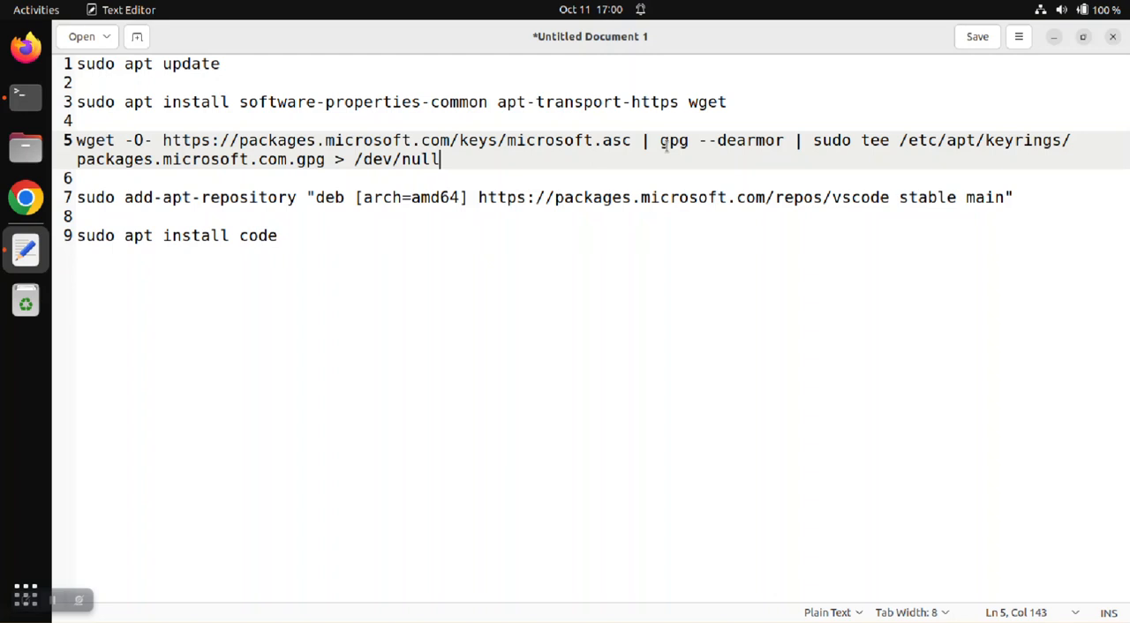
mouse_move(865, 145)
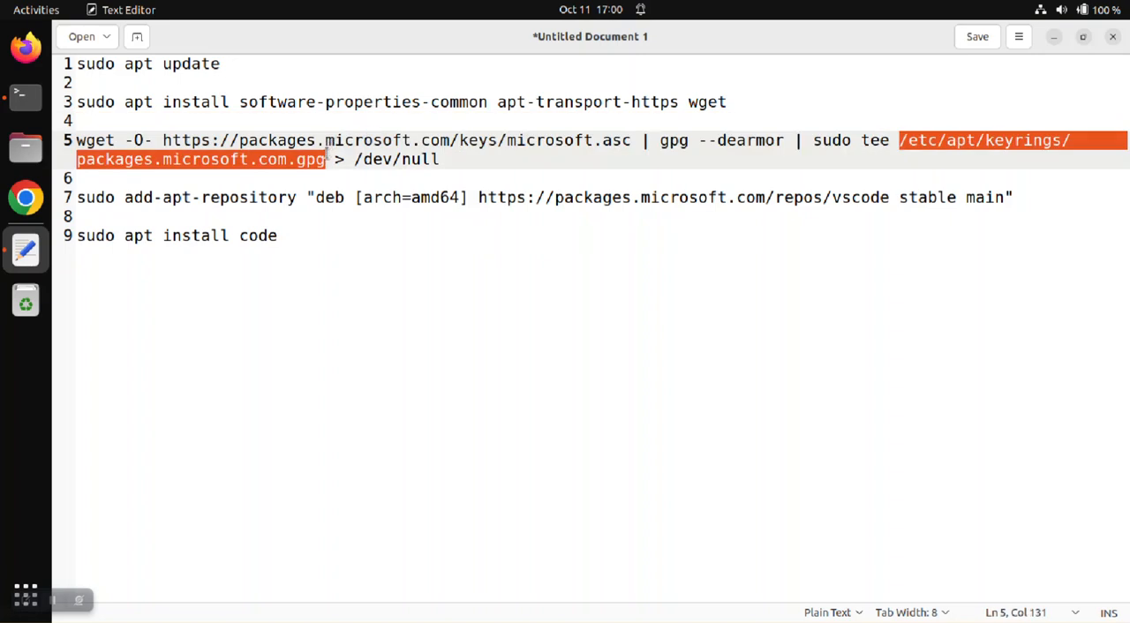
mouse_move(432, 150)
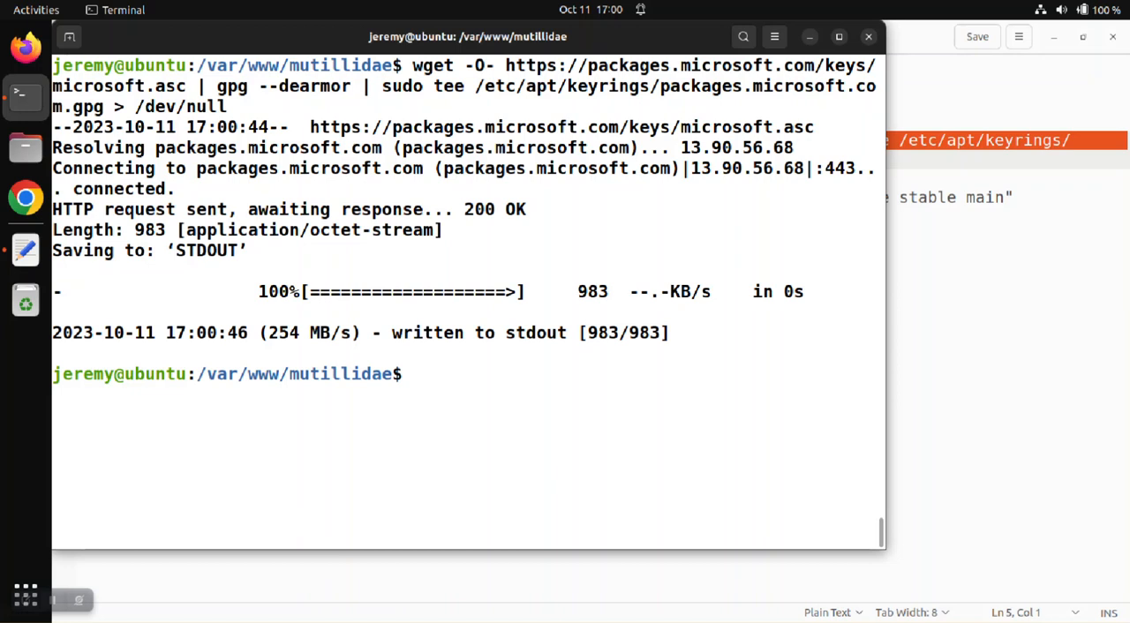
List the contents of /etc/apt/keyrings/ with ls -lah
text(l)
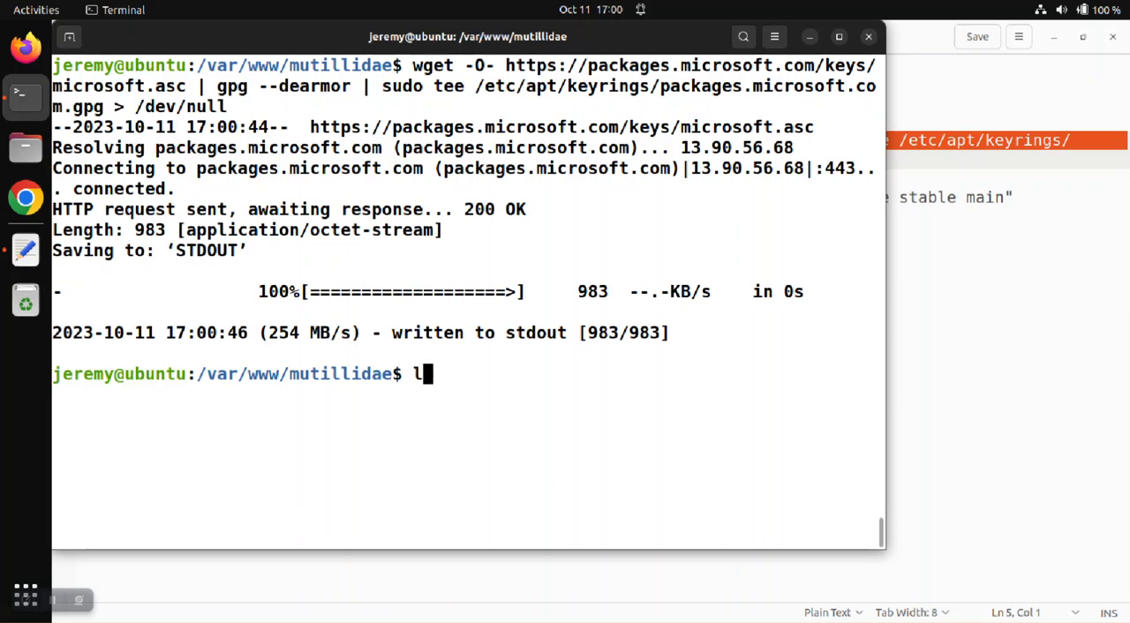
text(s -lah /e)
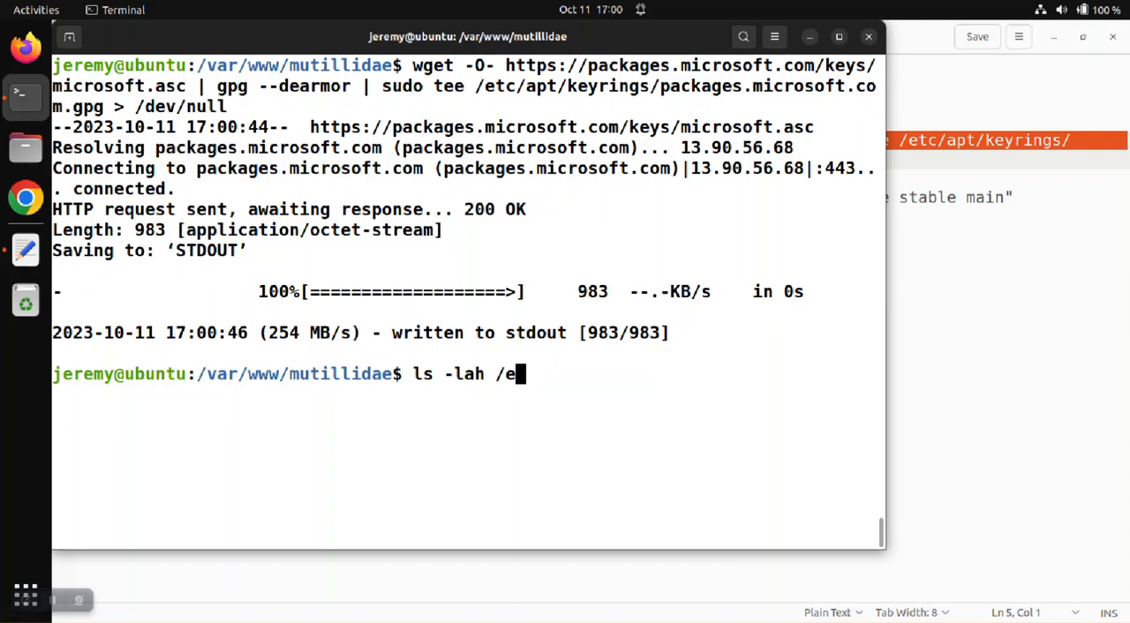
text(tc/)
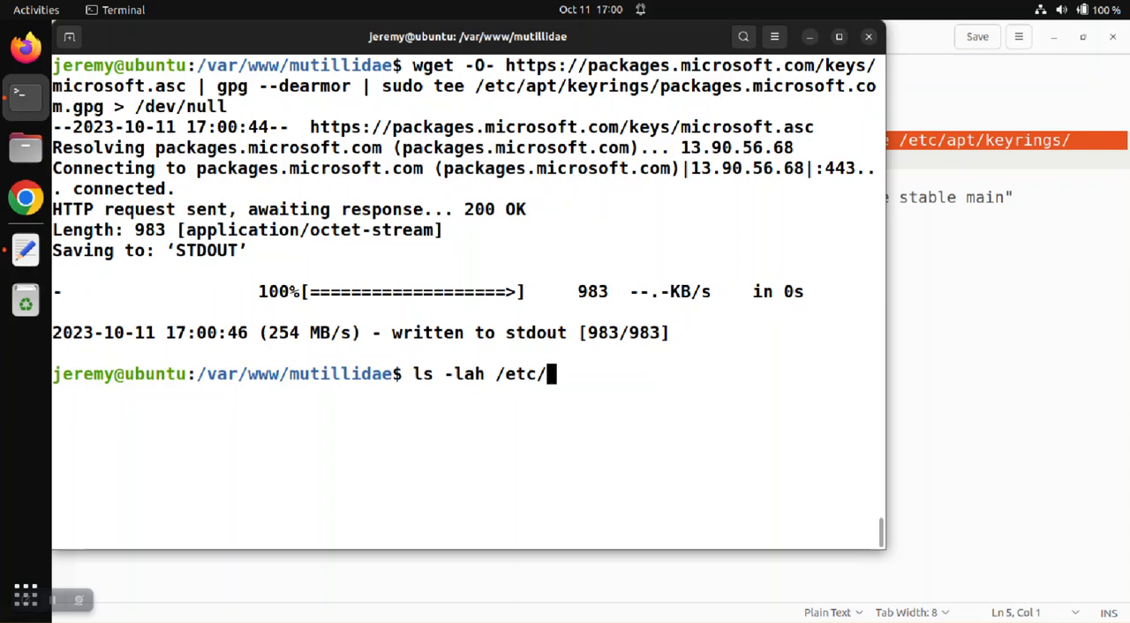
text(apt/keyrings/)
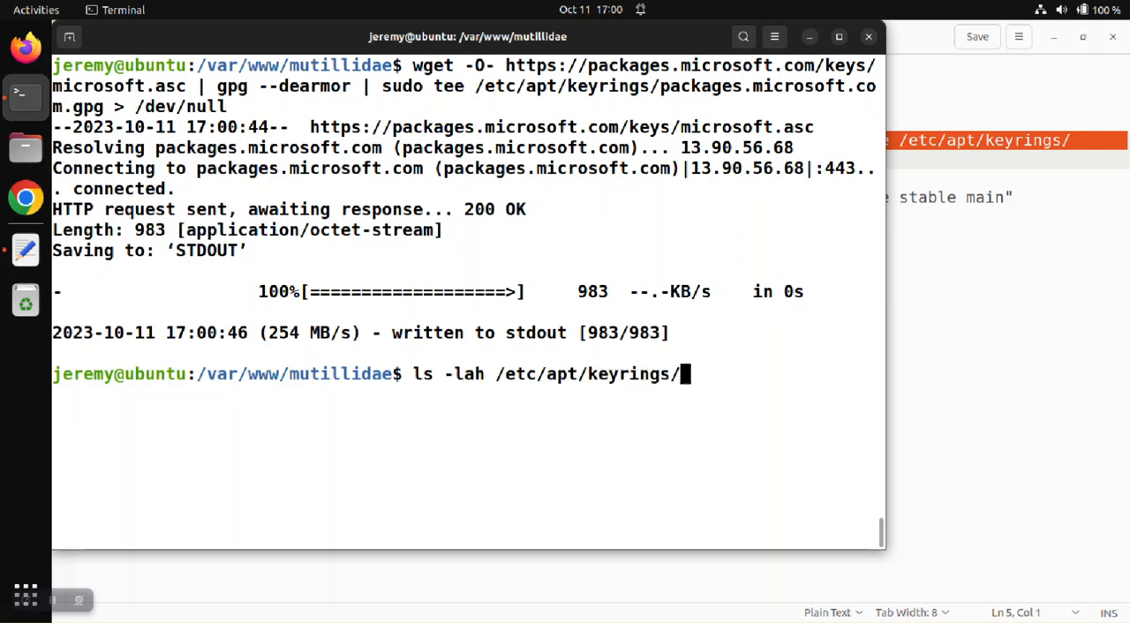
key(Return)
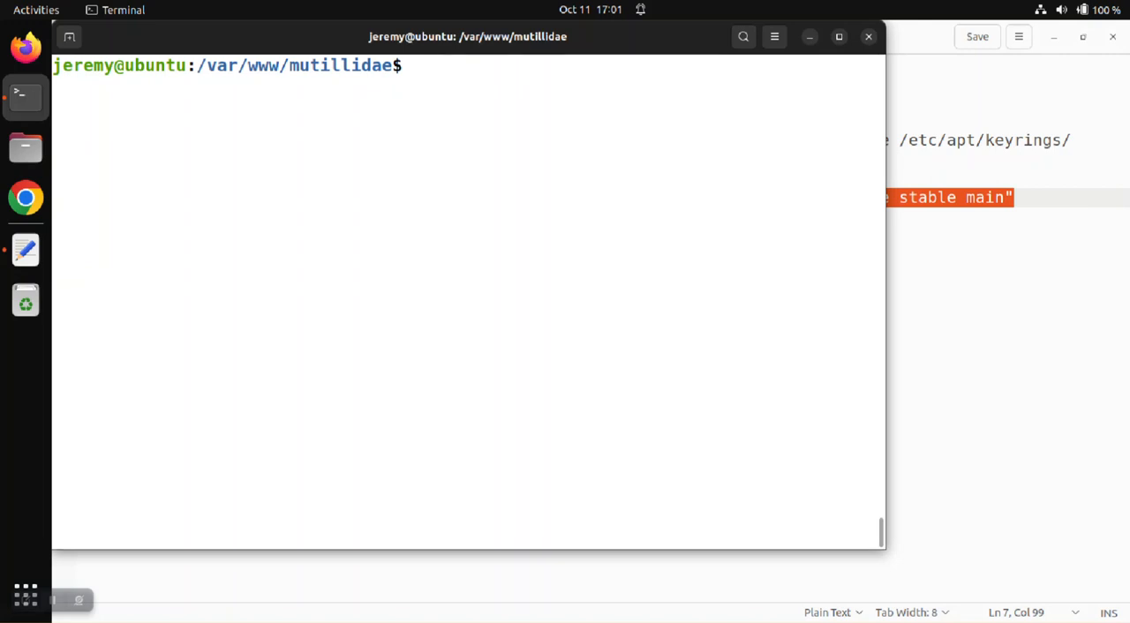
List /etc/apt/sources.list.d/ and rename the vscode archive_uri list to vs-code-repo.list
text(ls -lah /)
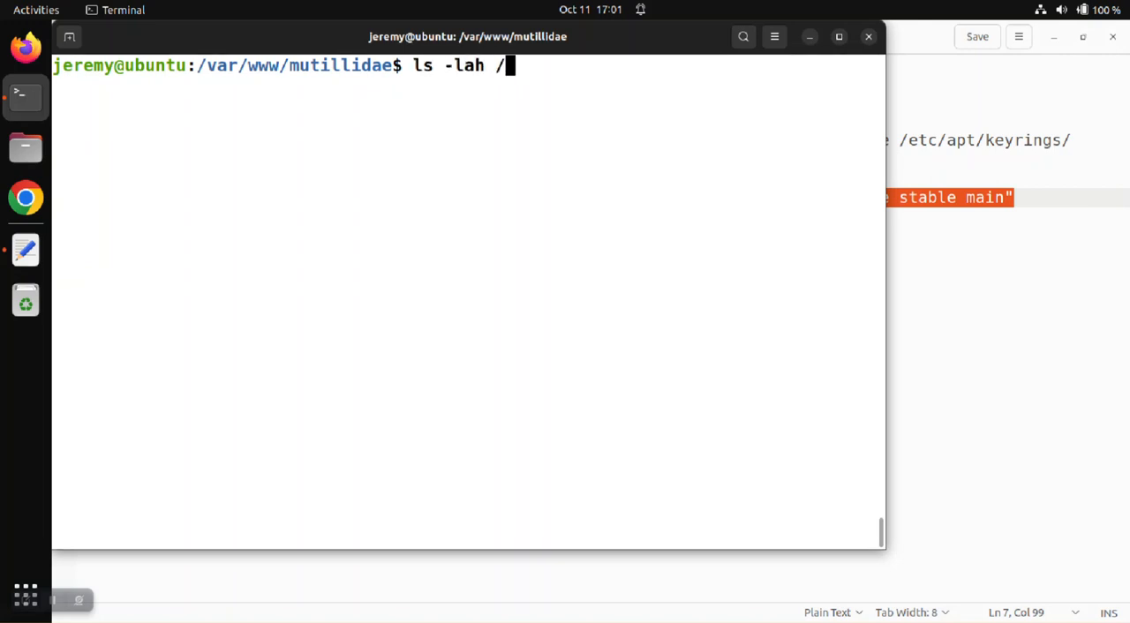
text(etc/apt/sou)
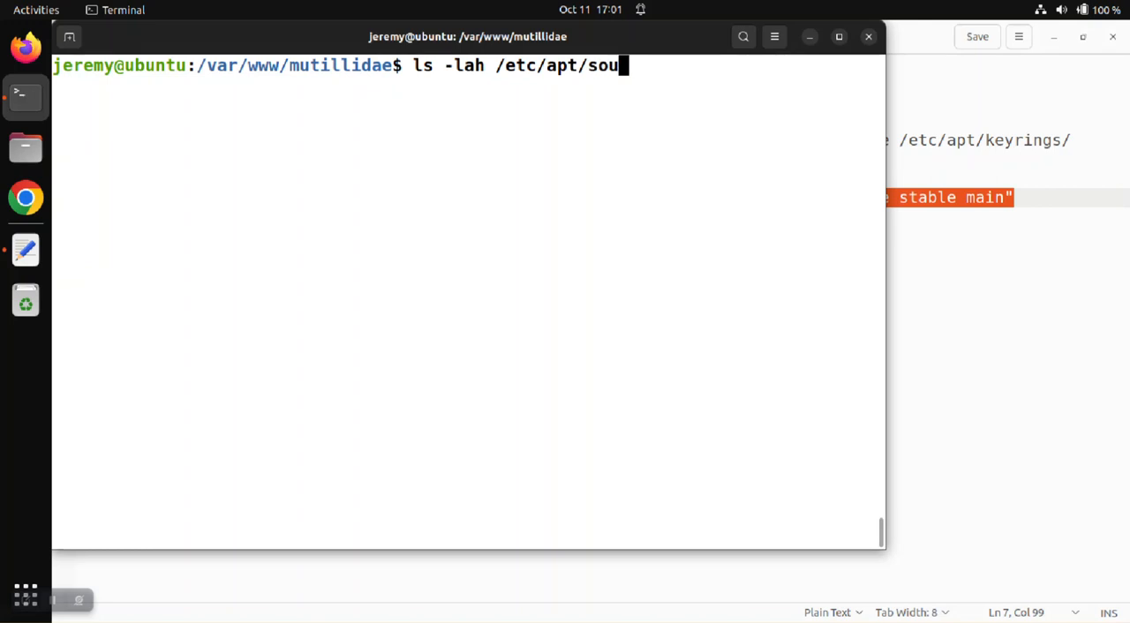
text(rces.list.d)
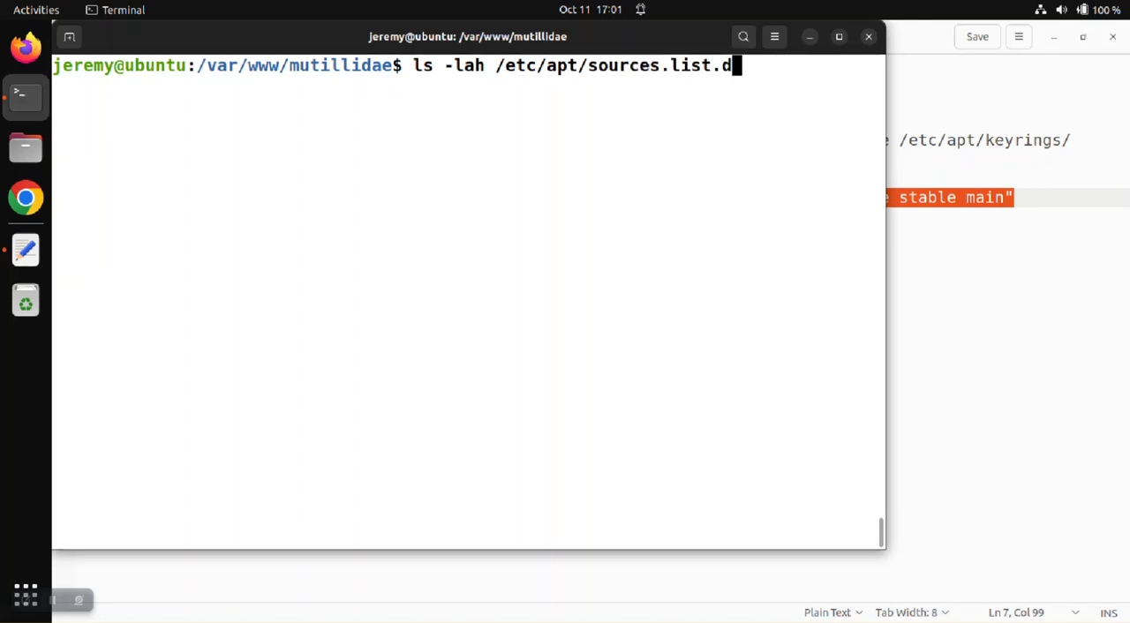
text(/)
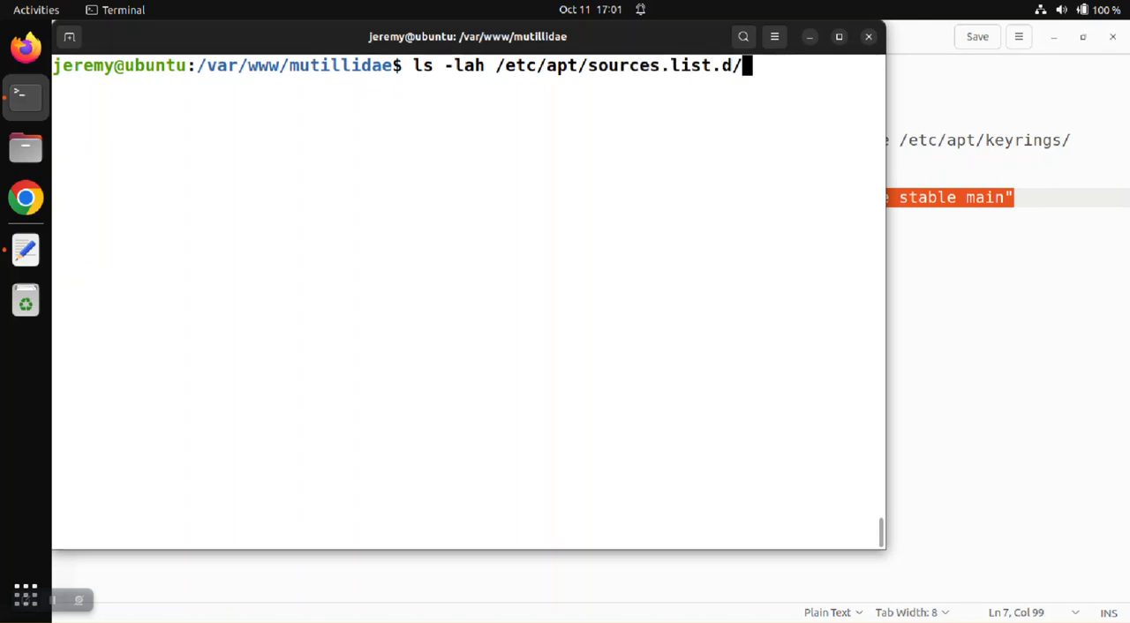
key(Return)
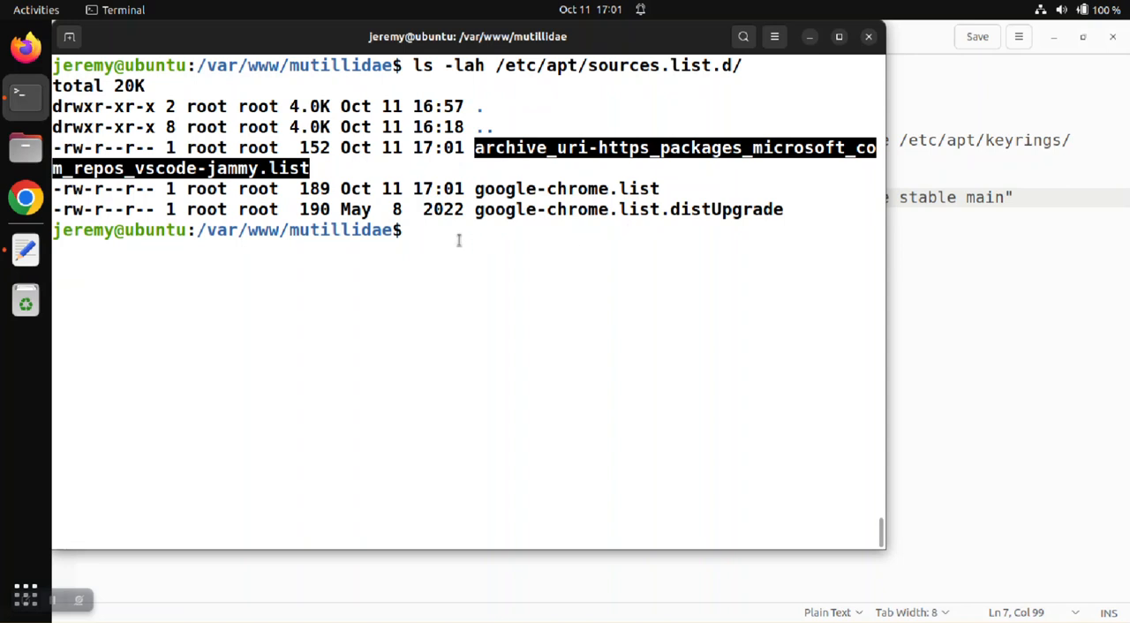
text(ls -lah /etc/apt/sources.list.d/archive_uri-https_packages_microsoft_com_repos_vscode-jammy.list)
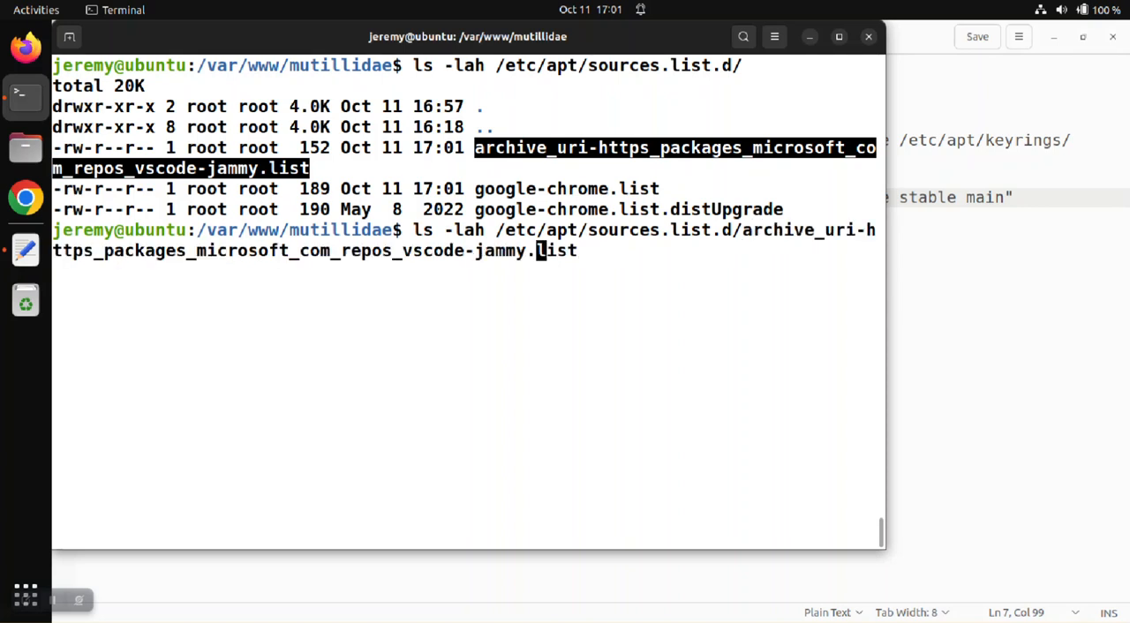
text(sudo mv /etc/apt/sources.list.d/archive_uri-https_packages_microsoft_com_repos_vscode-jammy.list /etc/apt/sources.list.d/vs-code-repo.list)
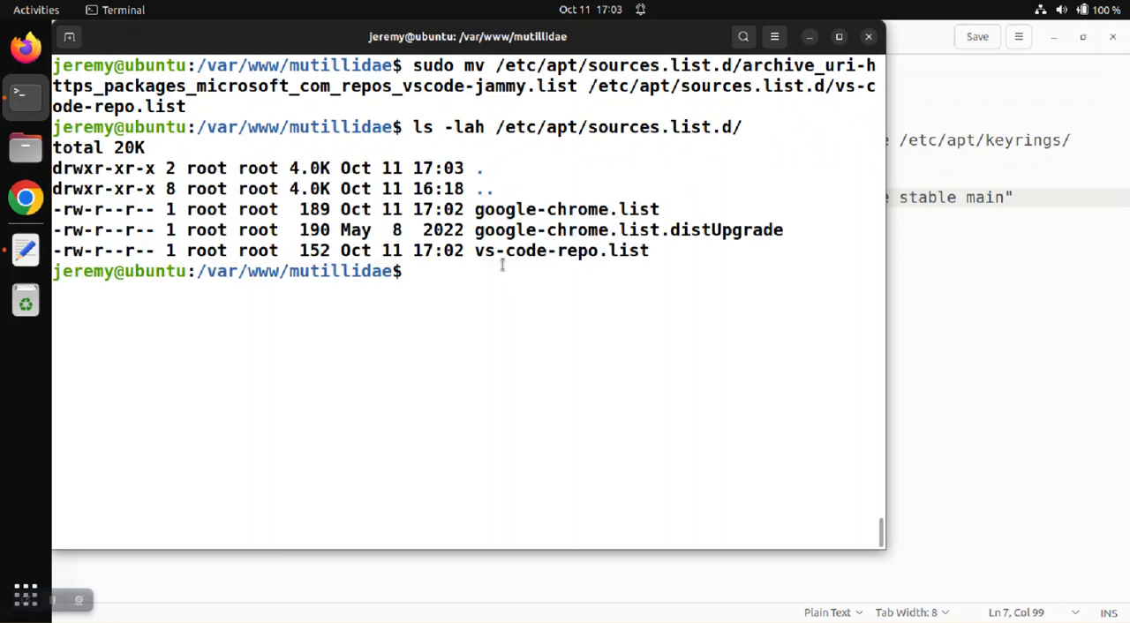
Open /etc/apt/sources.list.d/vs-code-repo.list in gedit as root
text(ls -lah /etc/apt/sources.list.d/)
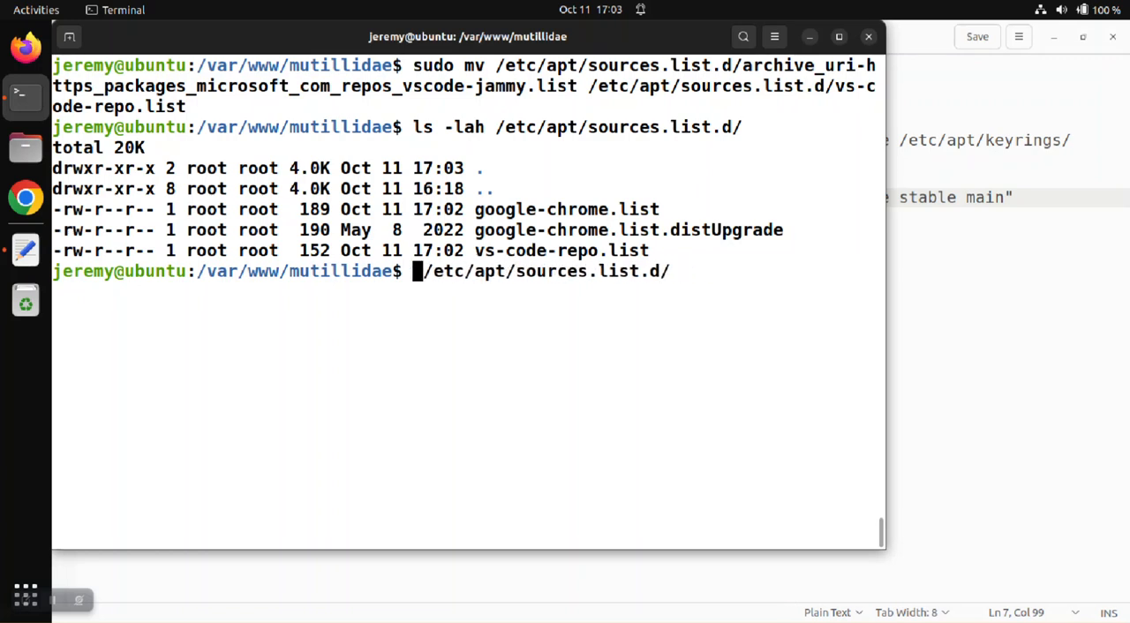
text(sudo)
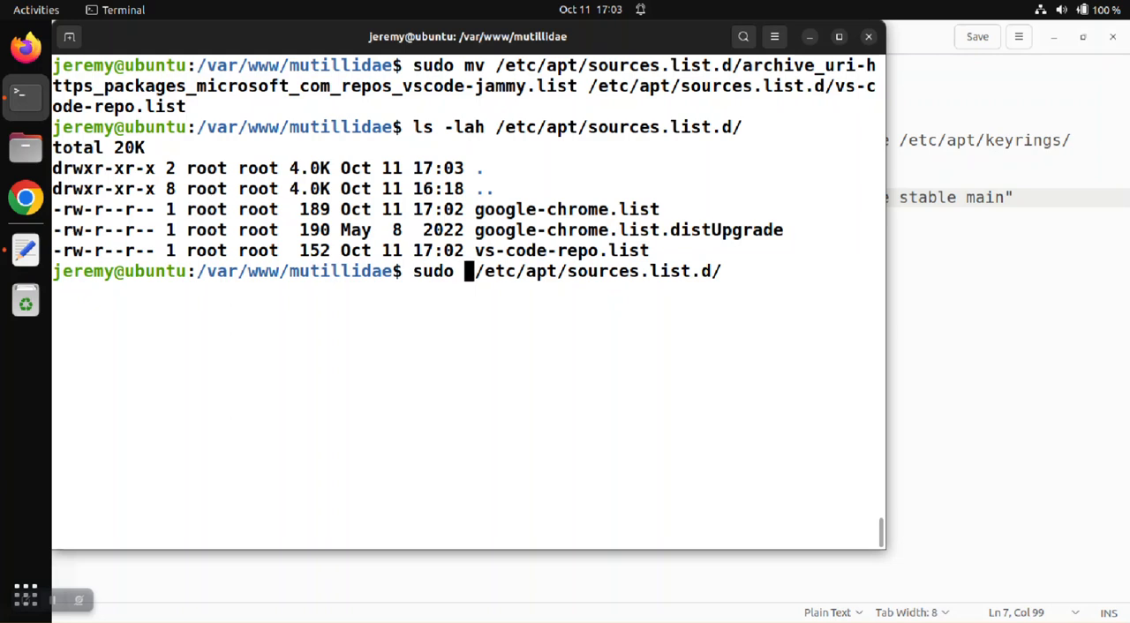
text(ge)
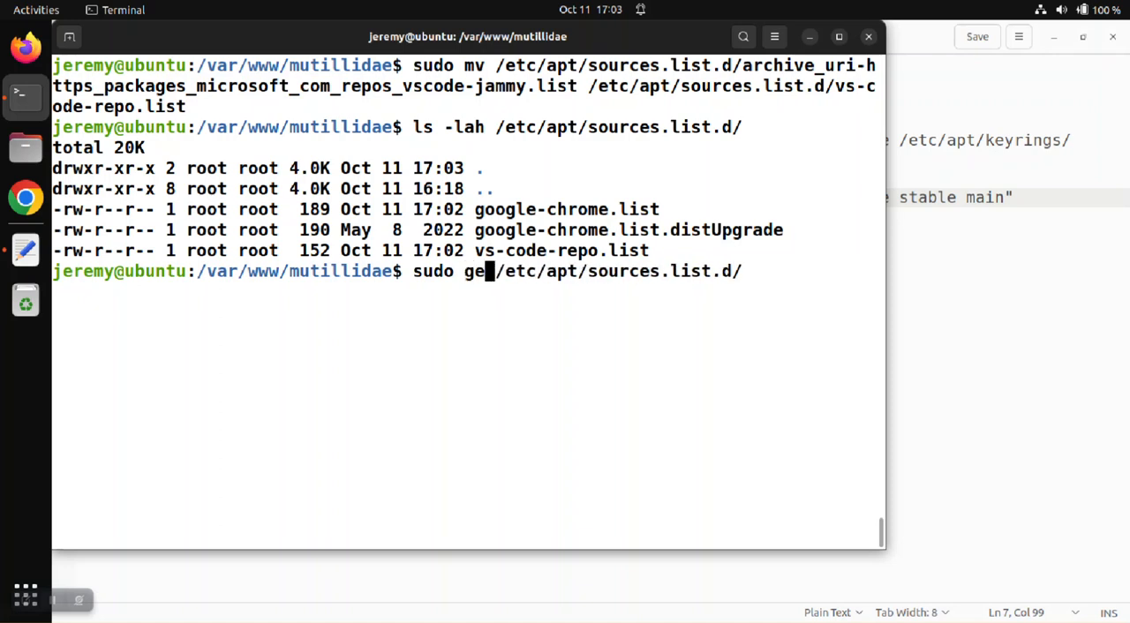
text(e)
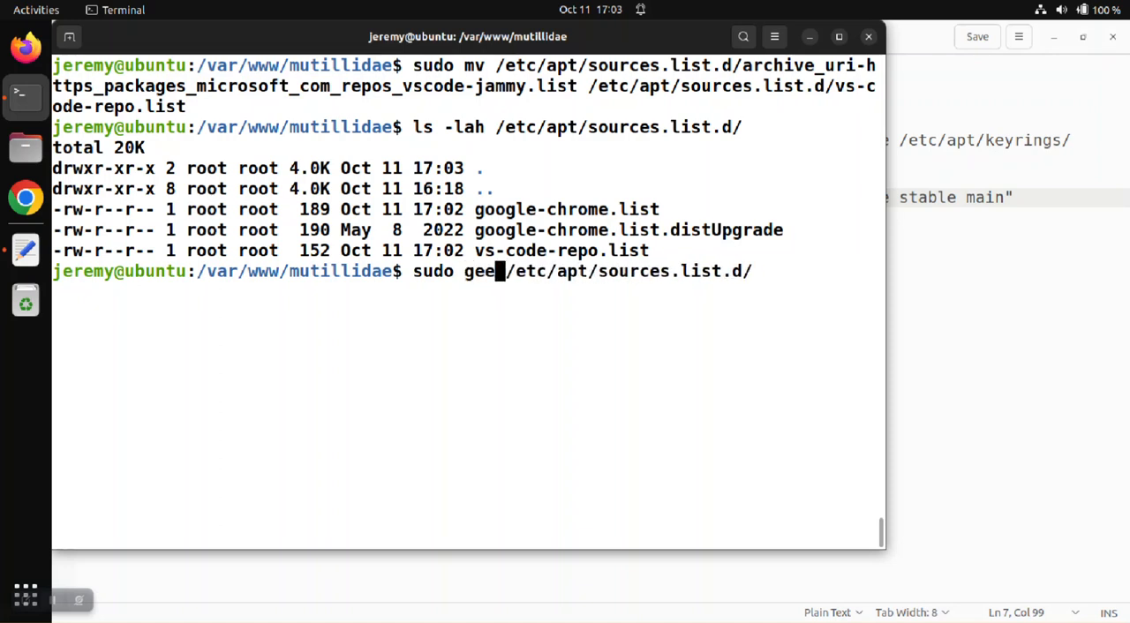
text(dit)
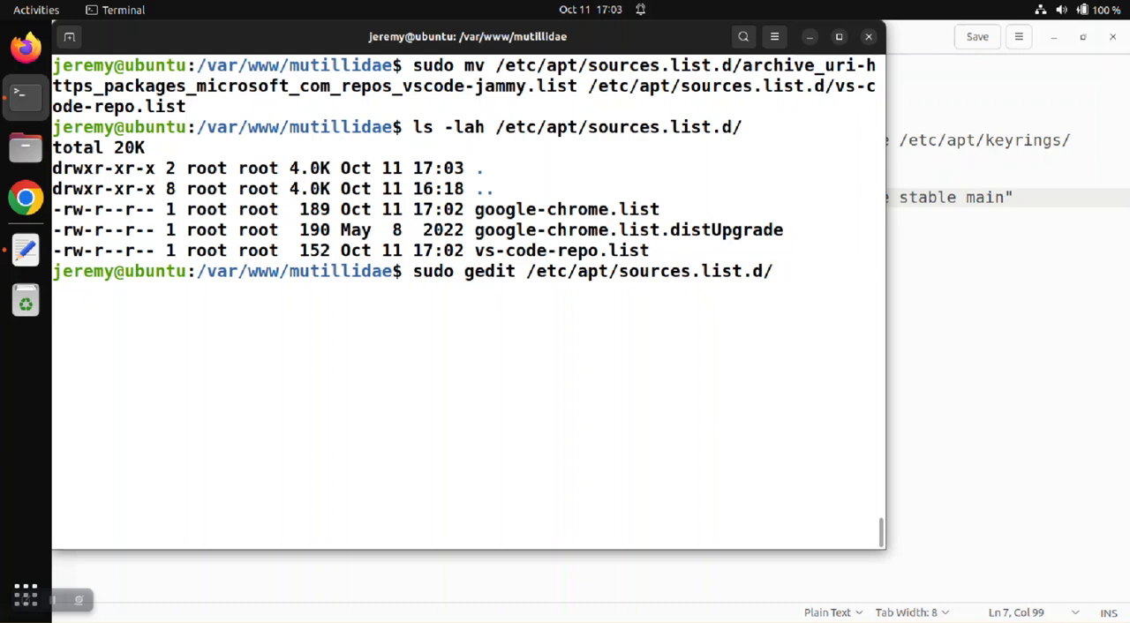
text(vs-code-repo.list)
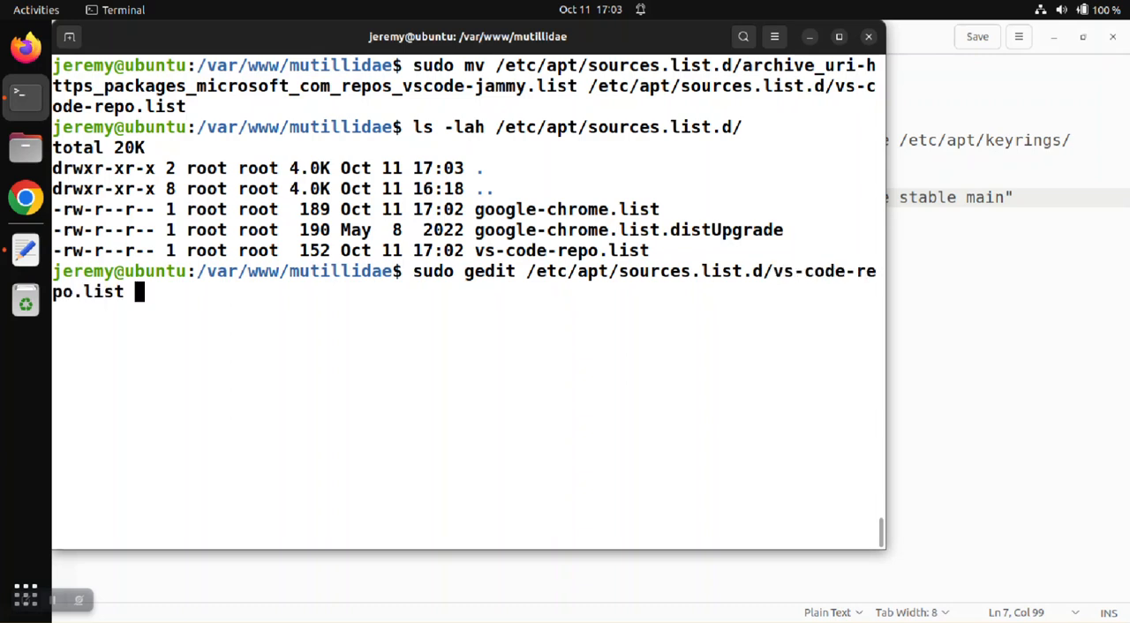
key(Return)
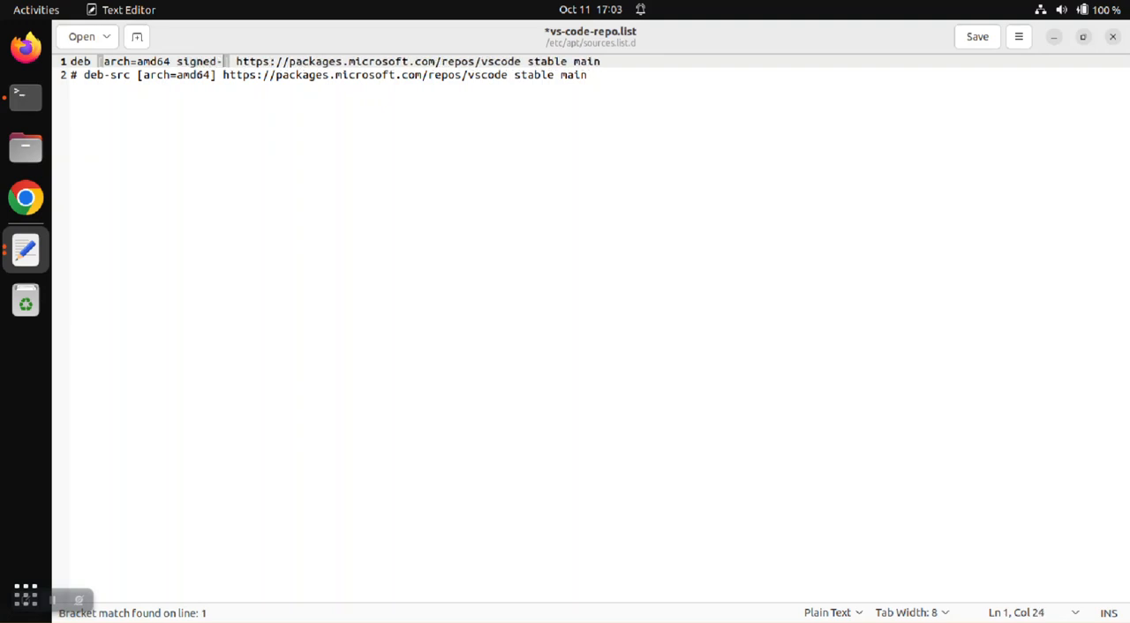
Add signed-by=/etc/apt/keyrings/packages.microsoft.com.gpg to the deb line, delete deb-src, and save
text(by/)
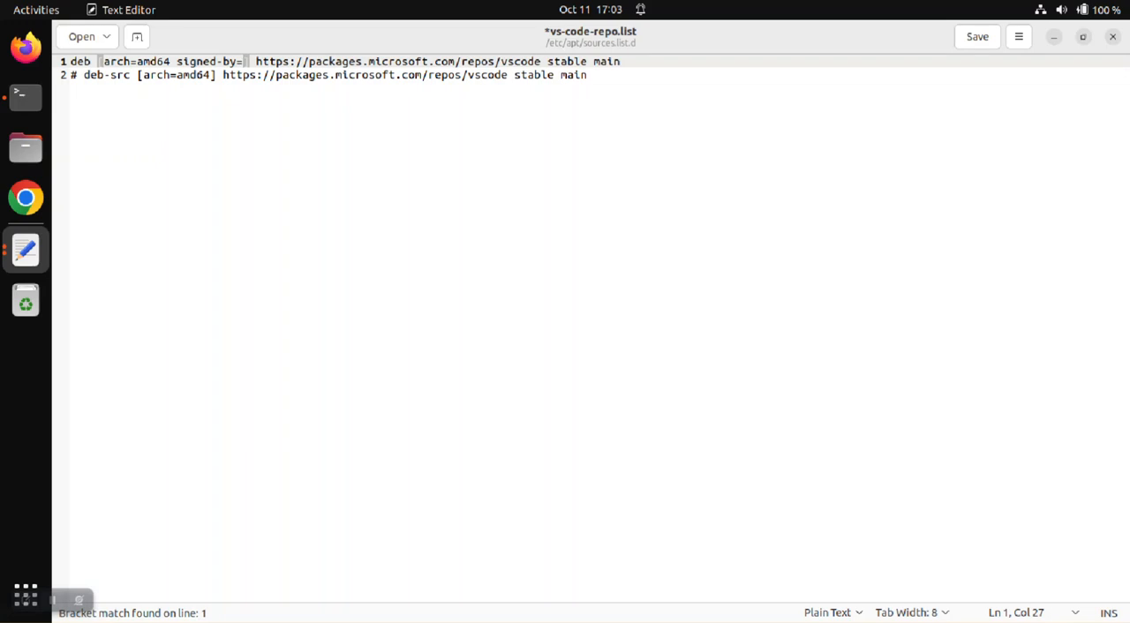
text(/etc/)
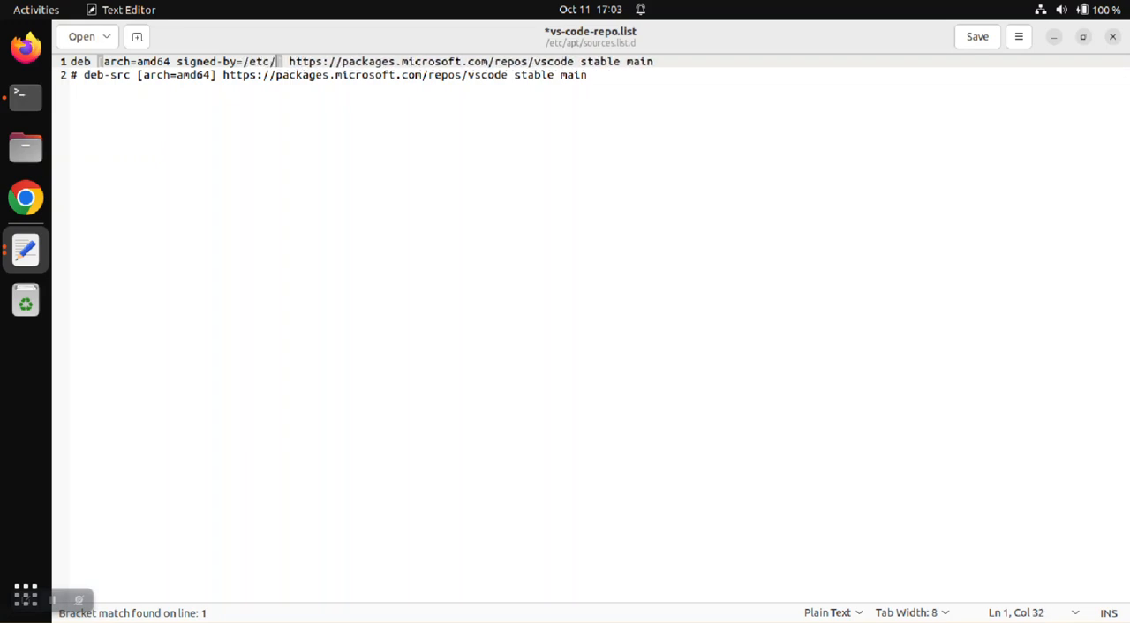
text(apt/)
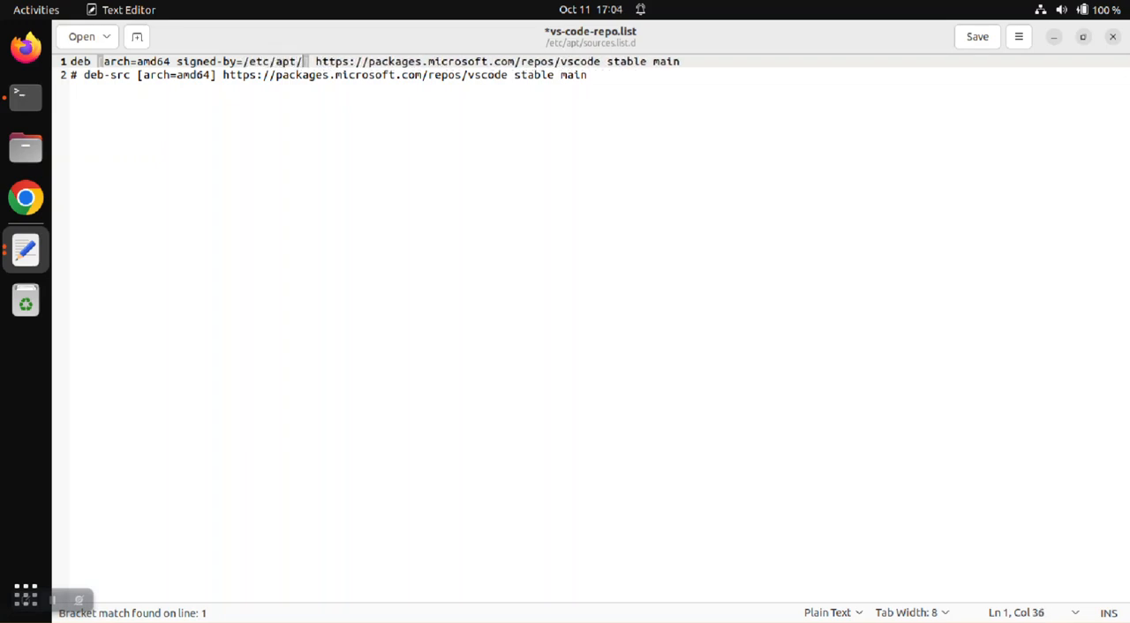
text(keyrings/packages.)
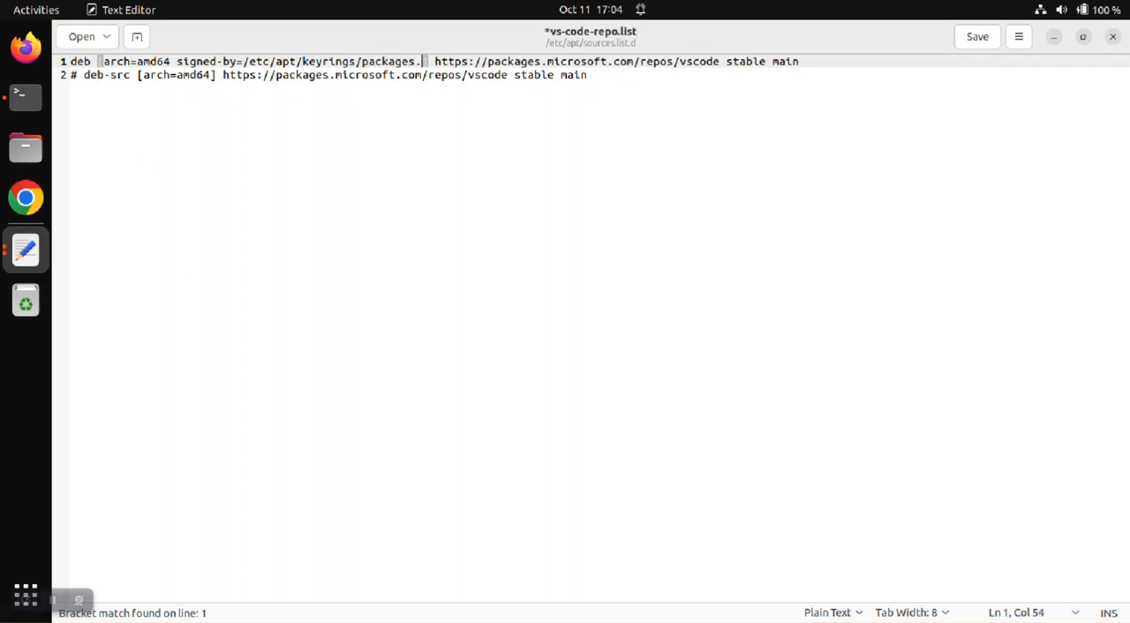
text(microsoft.com)
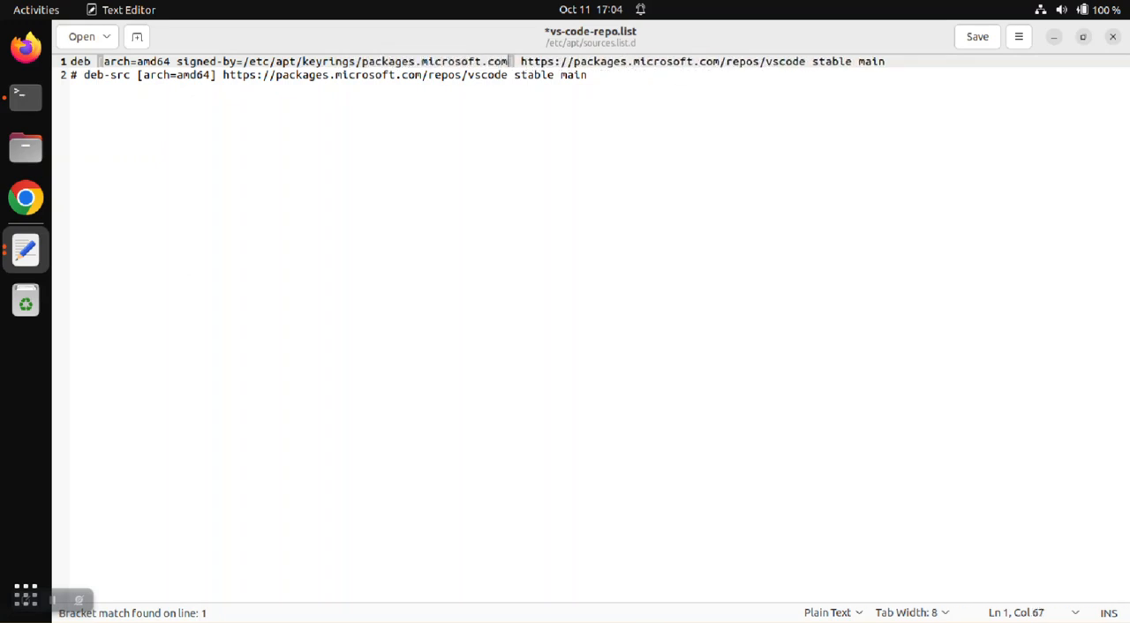
text(.gpg)
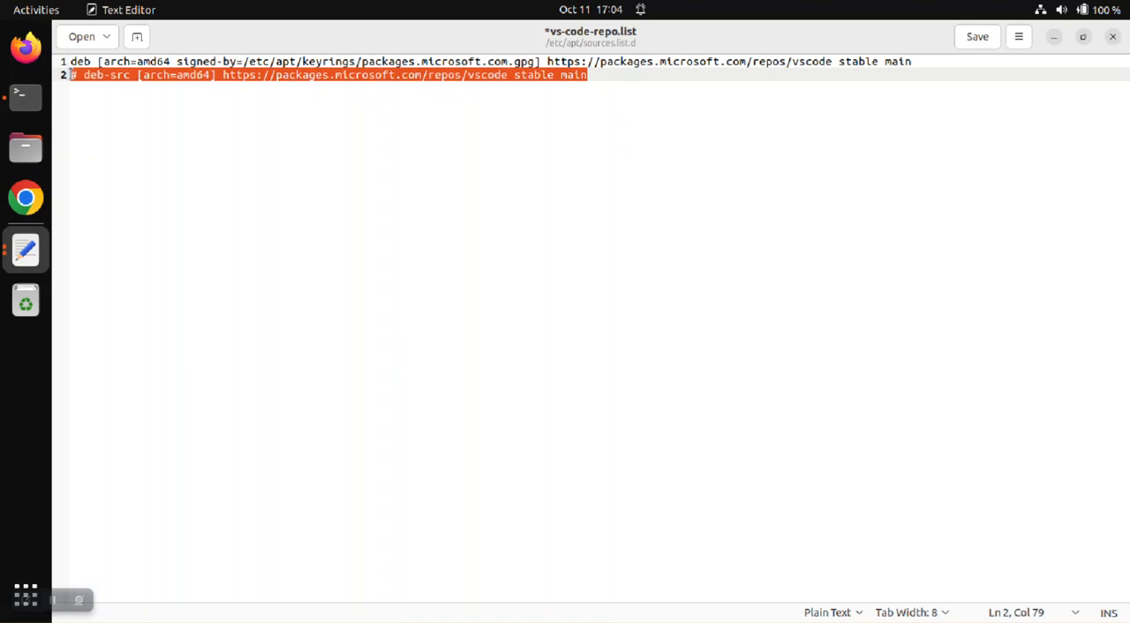
key(Delete)
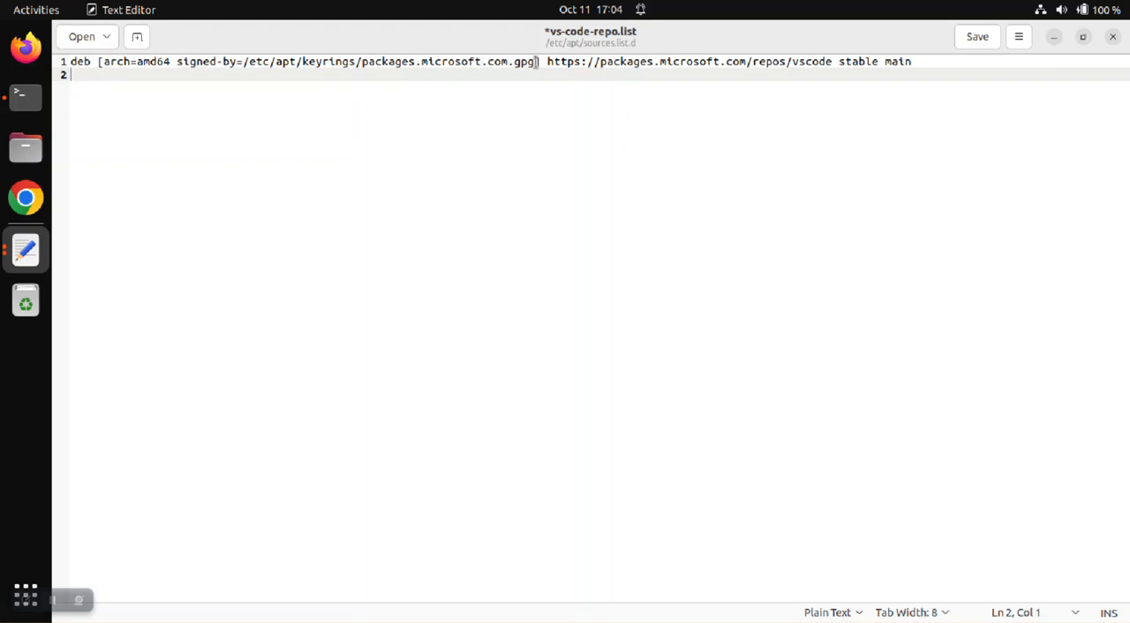
key(ctrl+s)
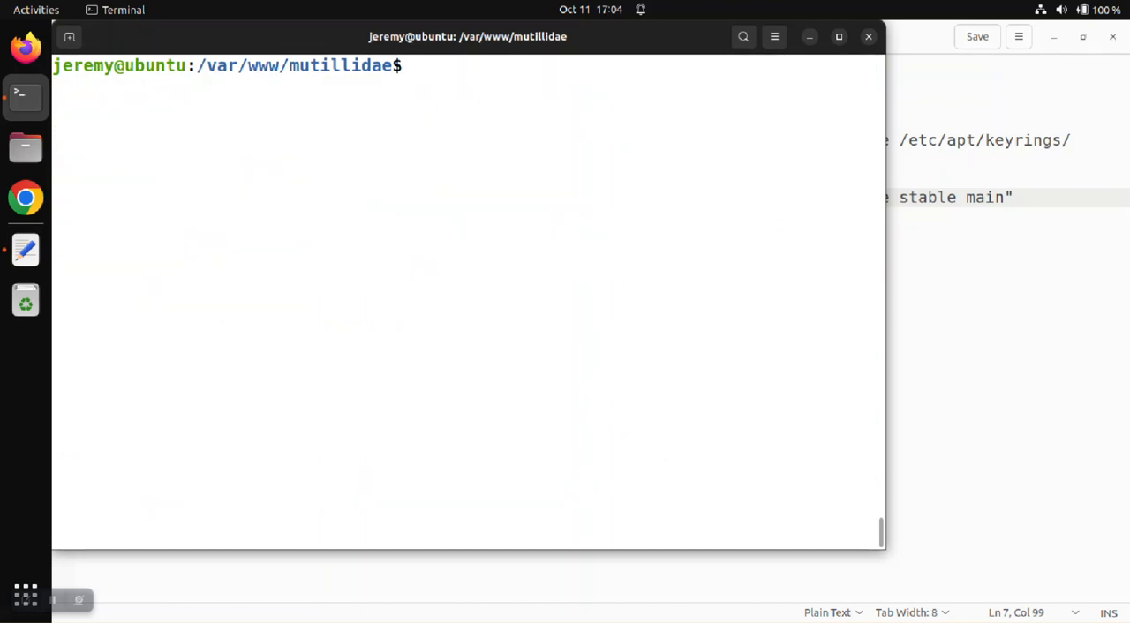
Discard the partial apt command, attempt 'sudo update', then type 'code' at the prompt
text(apt)
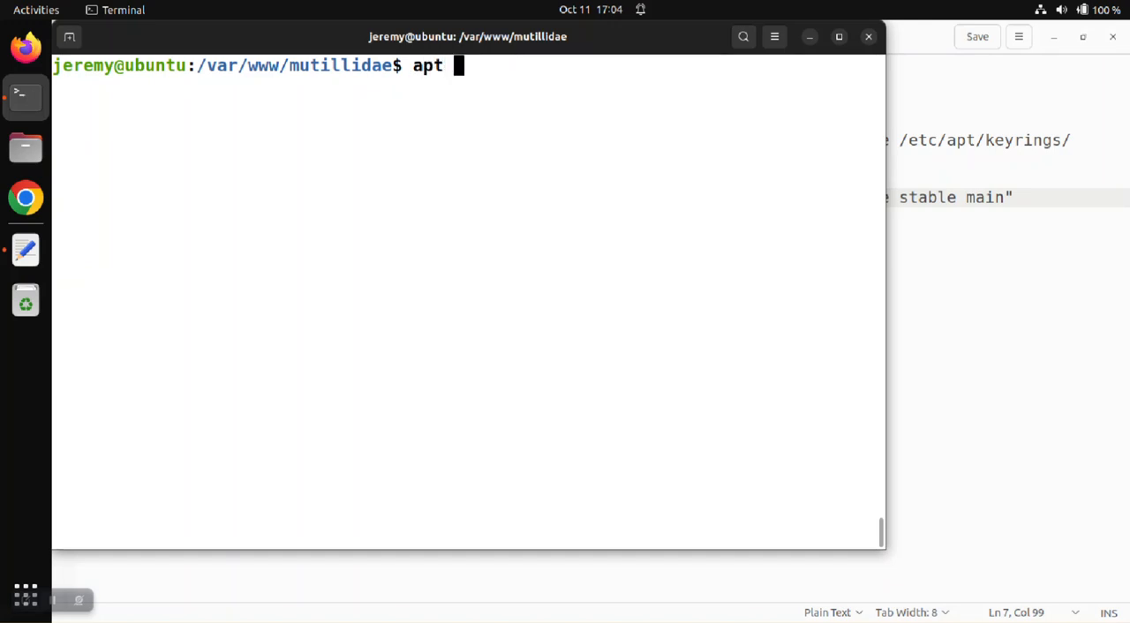
key(ctrl+u)
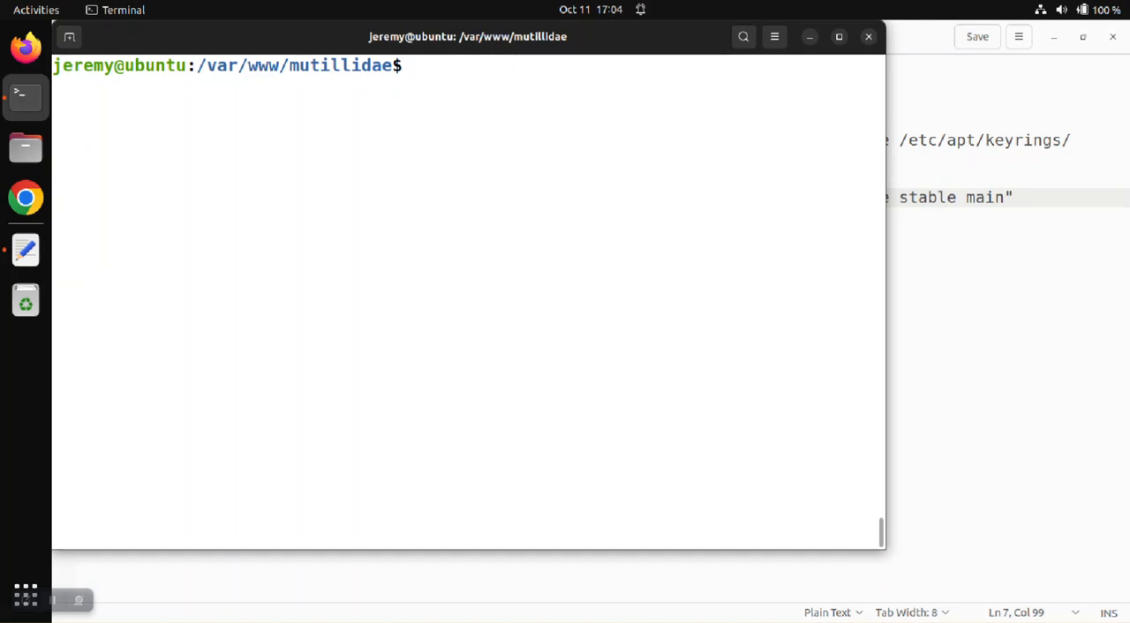
text(sudo update)
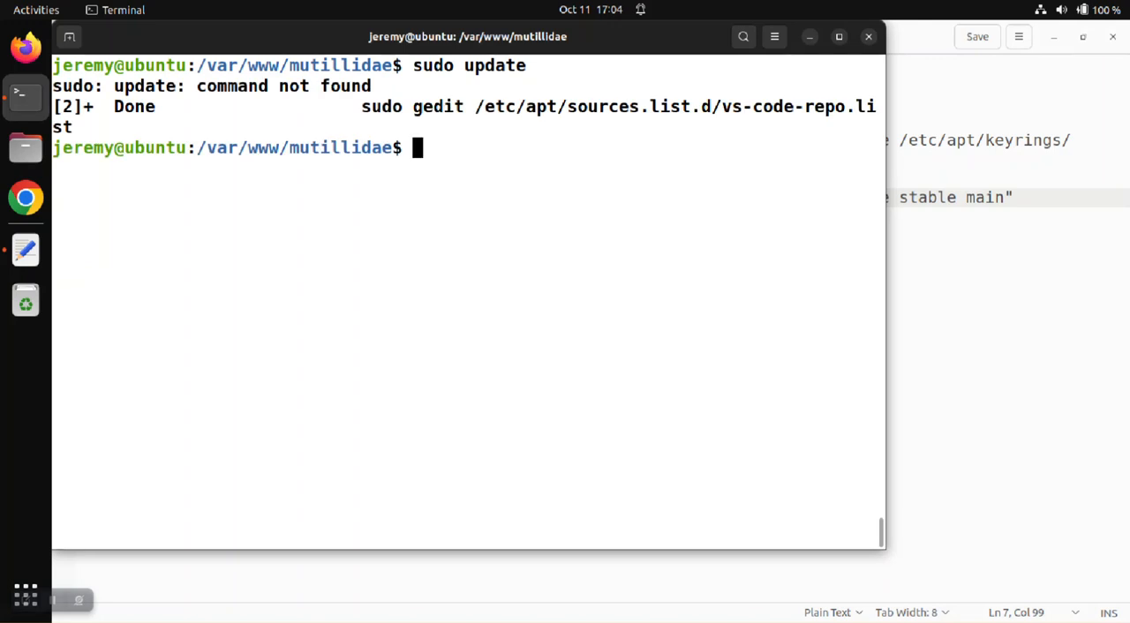
text(sudo update)
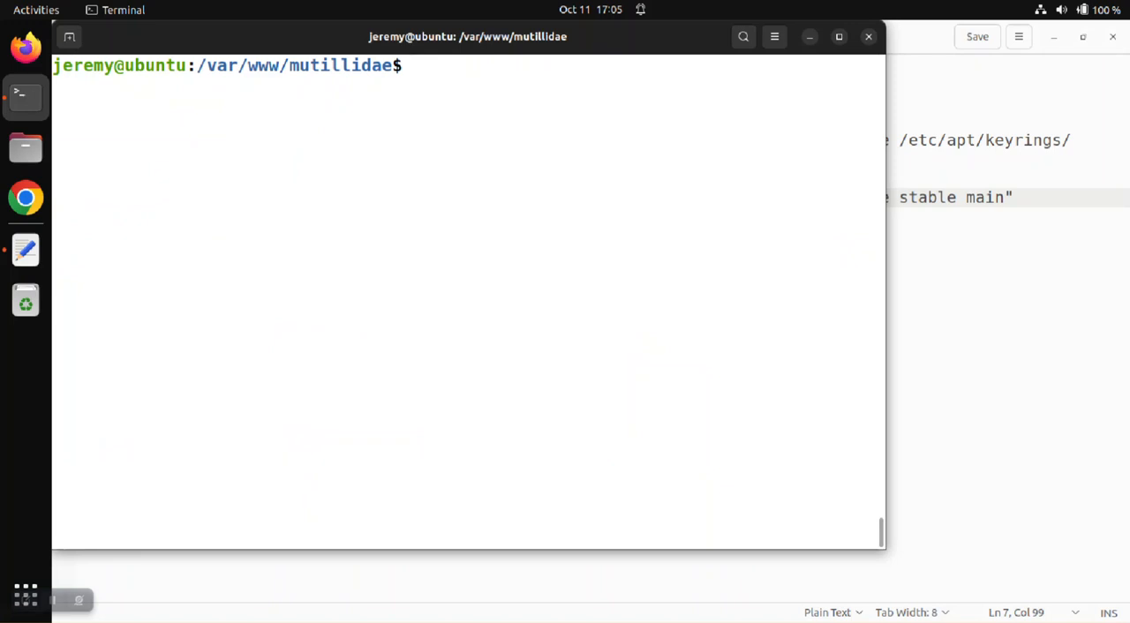
text(code)
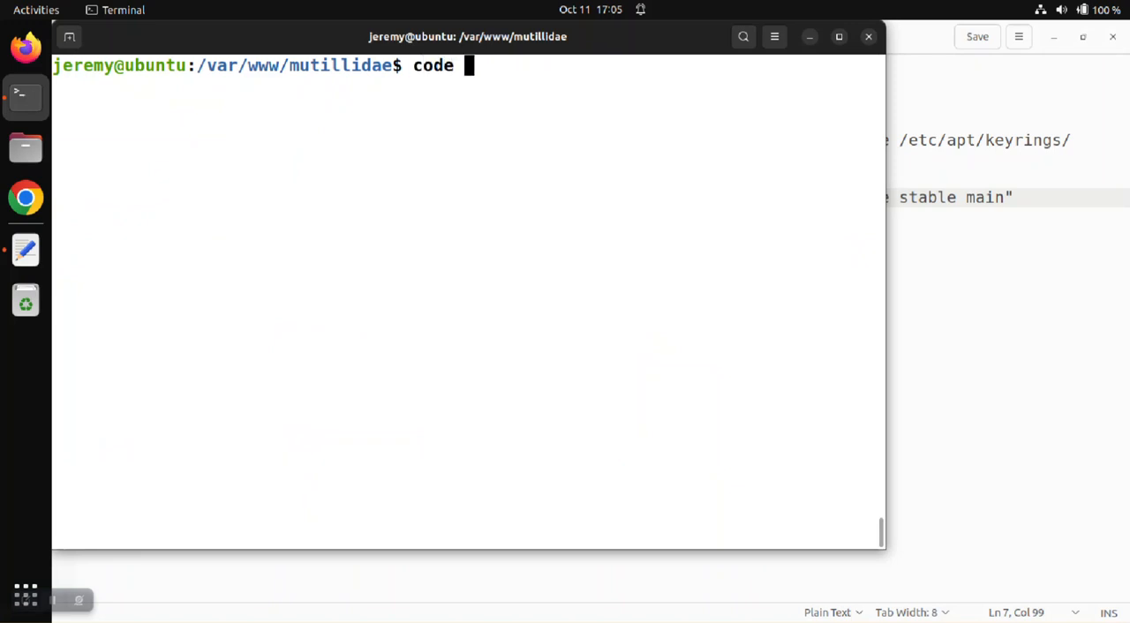